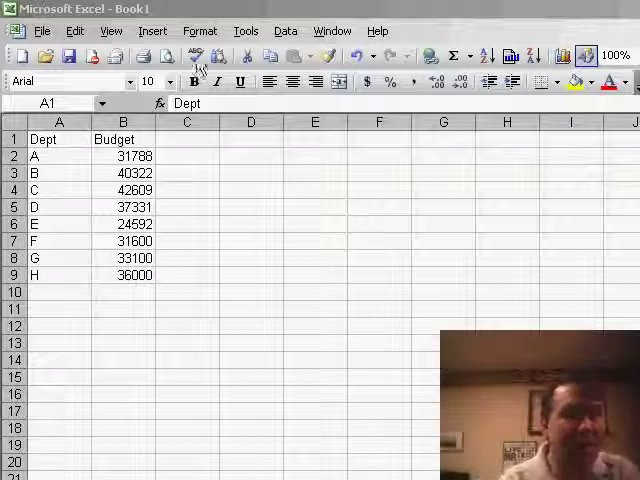
Step: Show the Control Toolbox toolbar from the View > Toolbars menu
left_click(110, 30)
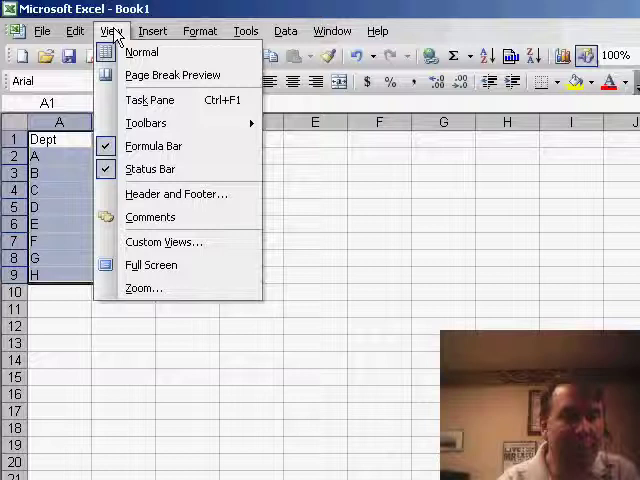
mouse_move(140, 52)
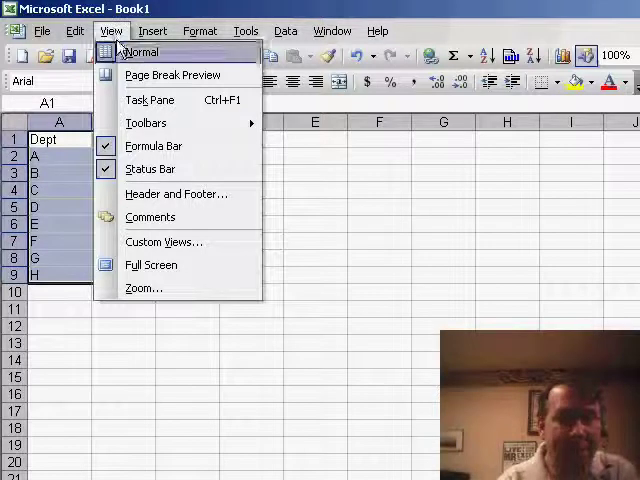
mouse_move(148, 122)
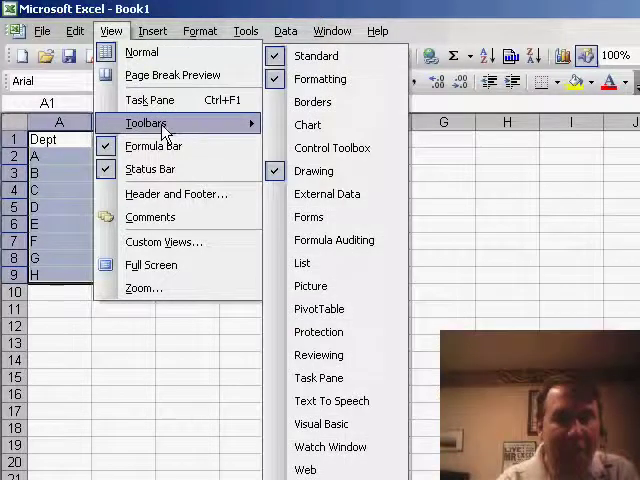
mouse_move(336, 148)
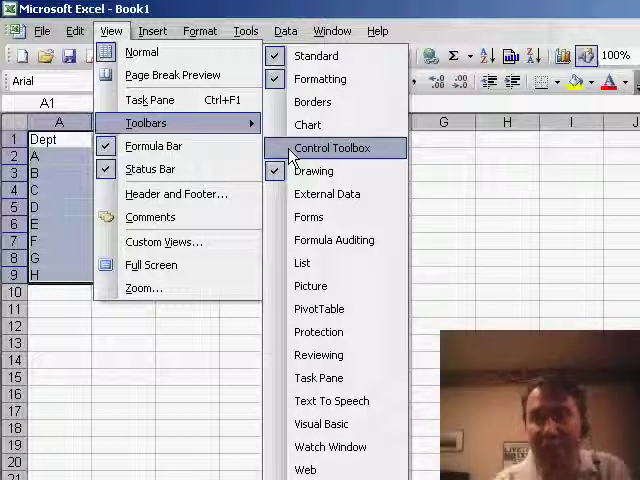
left_click(334, 148)
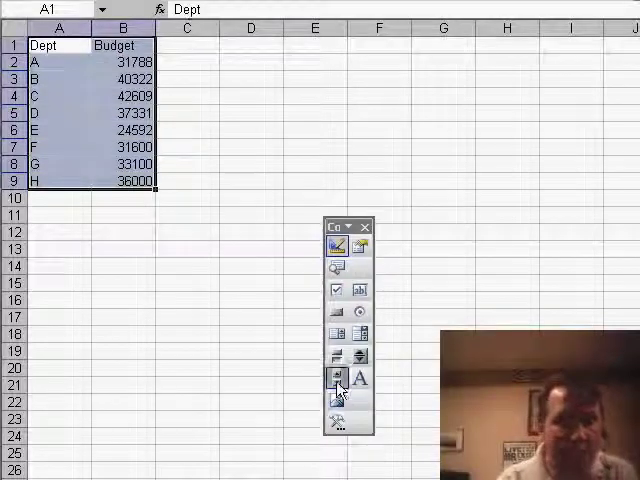
mouse_move(218, 54)
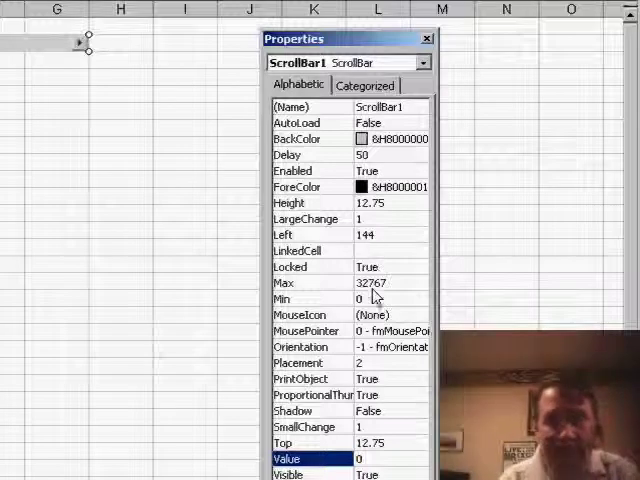
Step: Give ScrollBar1 a Min of 20000 and a Max of 50000 in its Properties
left_click(300, 298)
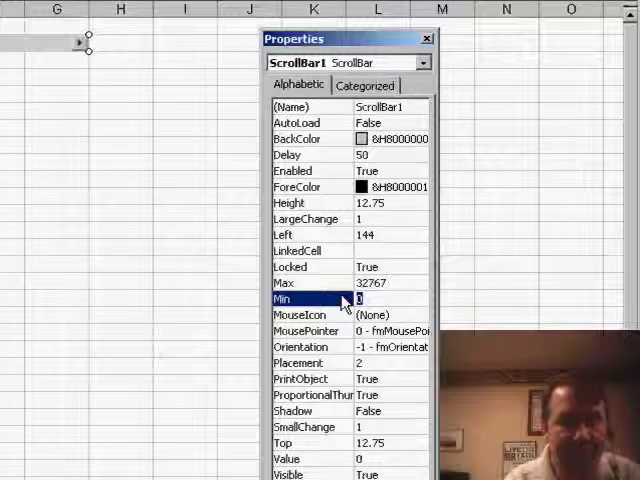
type("20000")
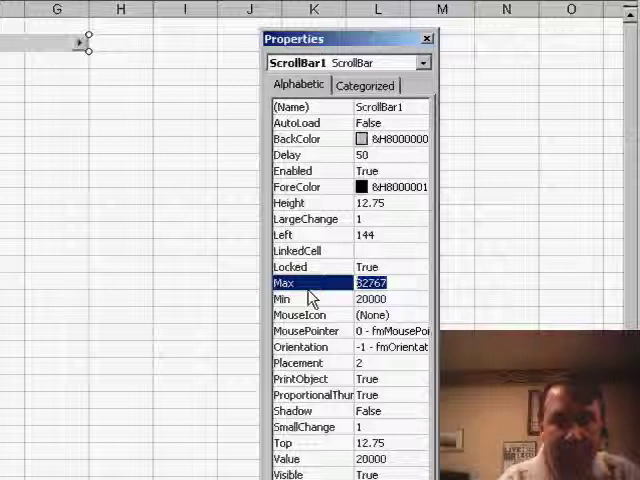
type("50000")
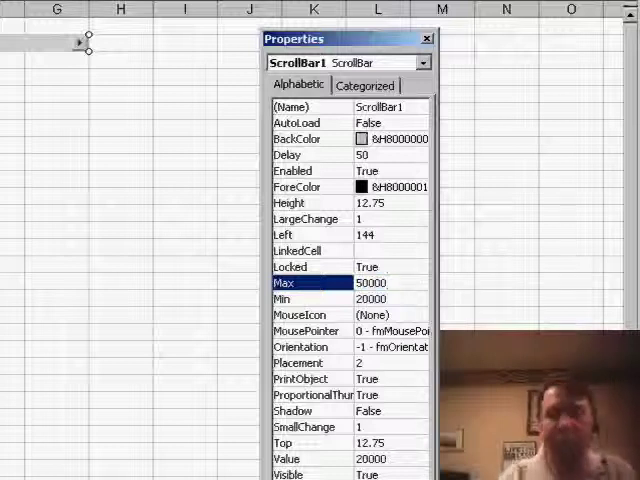
left_click(380, 284)
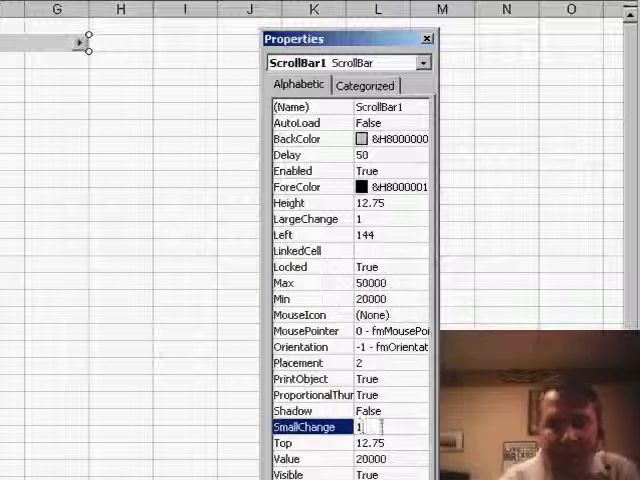
Step: Enter 10 for the scroll bar's SmallChange and LargeChange step values
type("10")
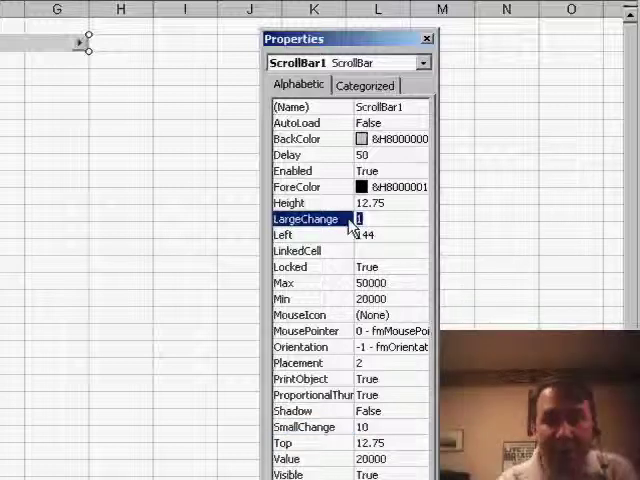
type("100")
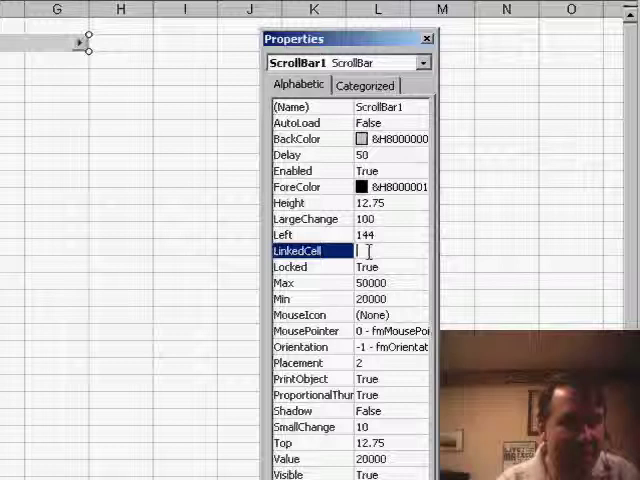
Step: Link the scroll bar to cell B2 through its LinkedCell property
type("B2")
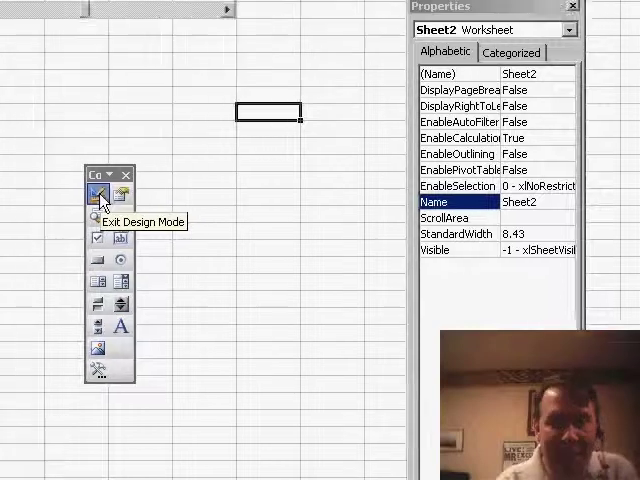
Step: Exit design mode and nudge the scroll bar to raise Dept A's budget in B2
left_click(100, 196)
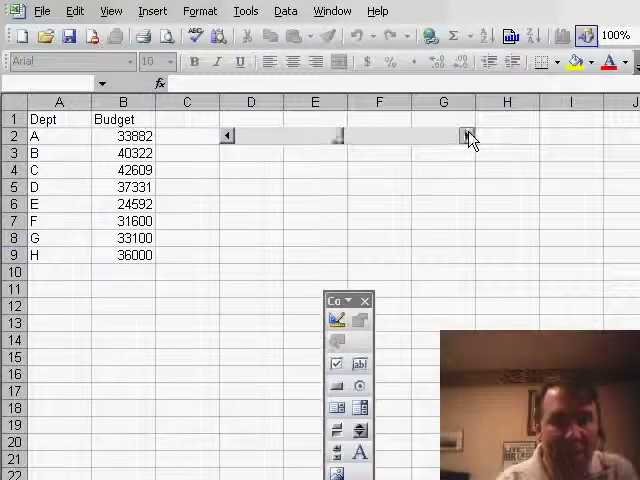
left_click(468, 136)
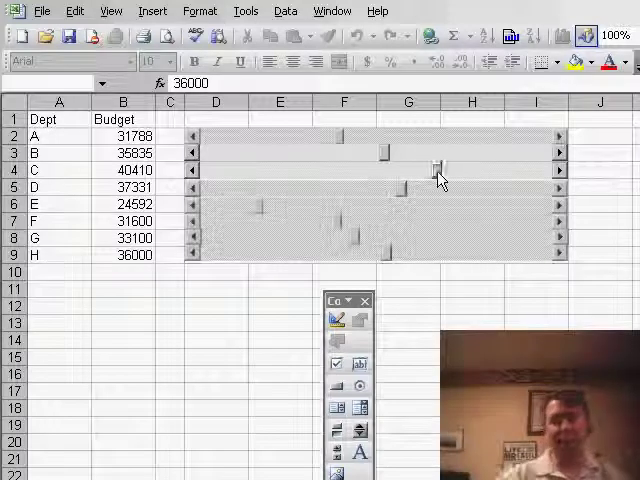
mouse_move(278, 224)
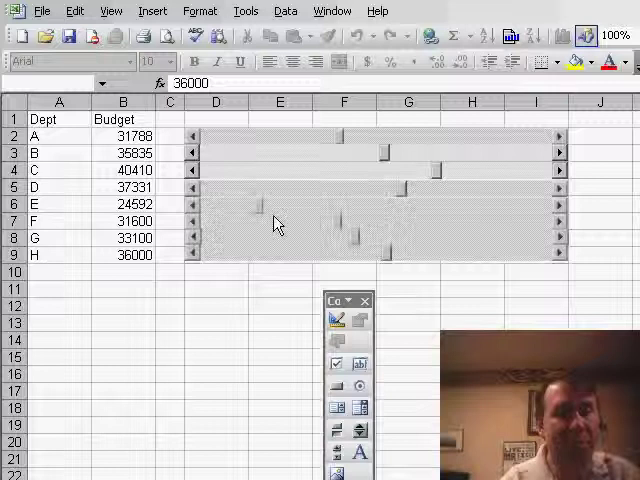